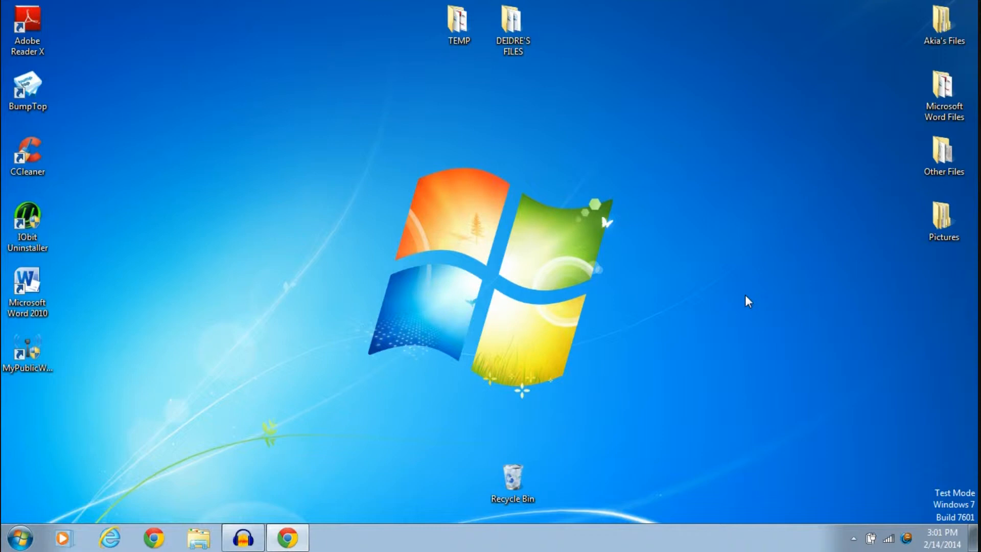
{"action": "mouse_move", "coordinate": [754, 292]}
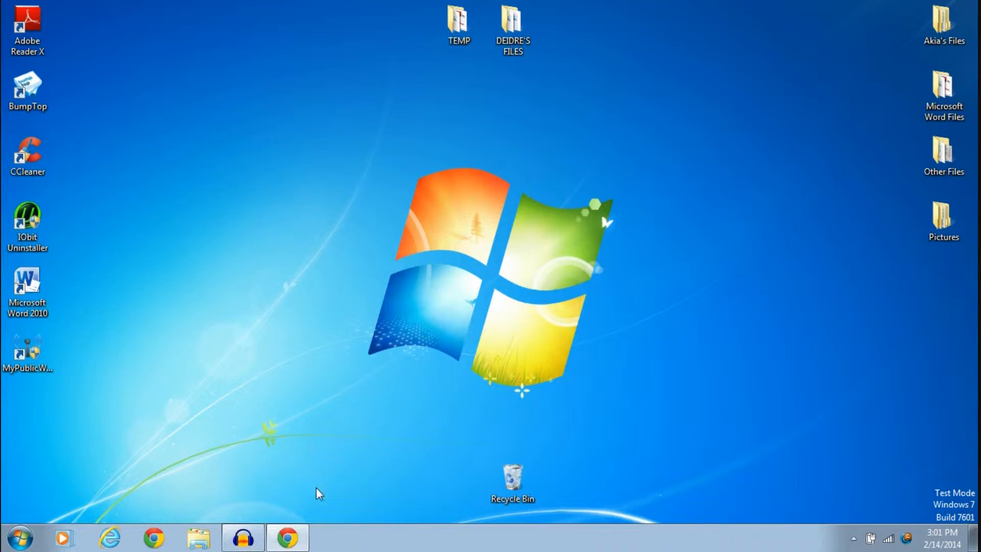
{"action": "mouse_move", "coordinate": [351, 468]}
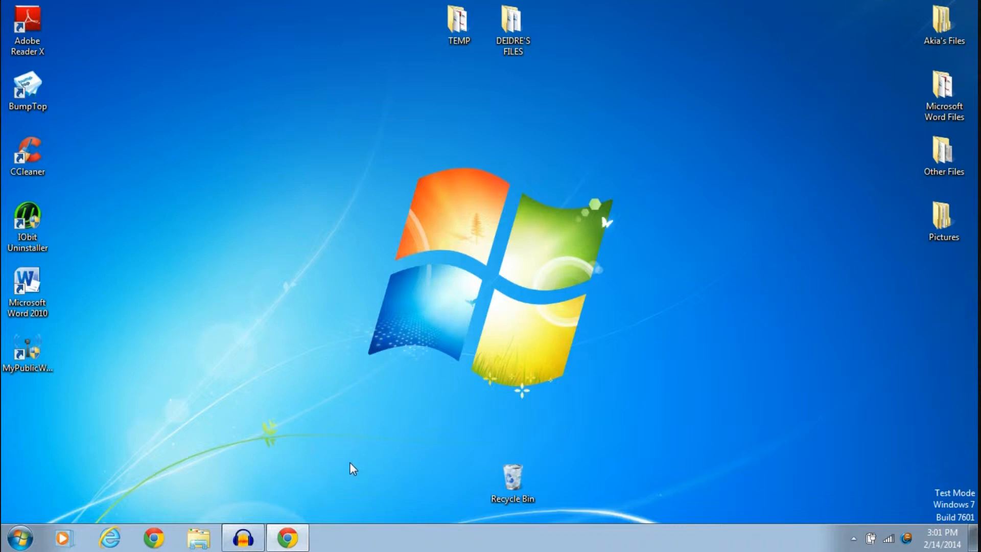
Search the web for 'MyPublicWifi' in Chrome.
{"action": "left_click", "coordinate": [286, 538]}
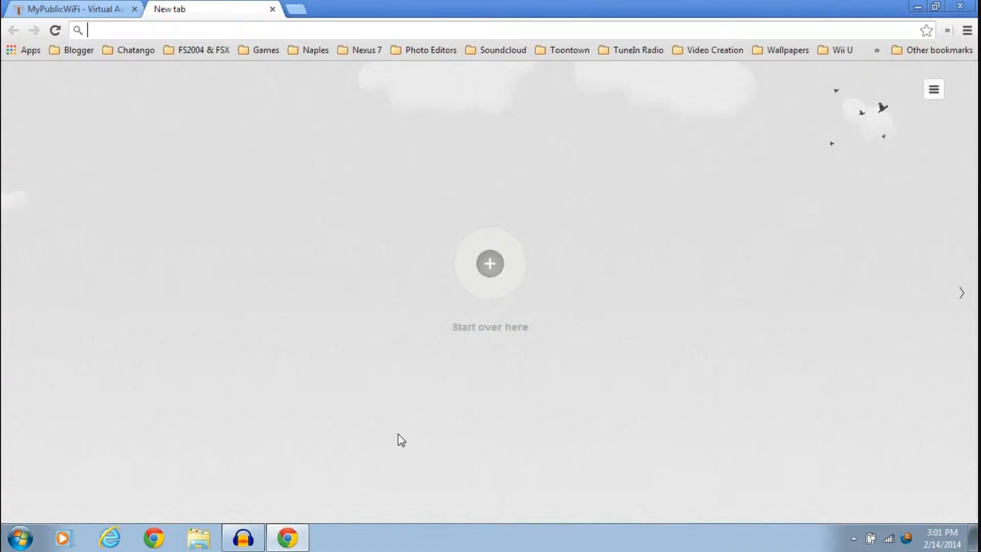
{"action": "mouse_move", "coordinate": [294, 8]}
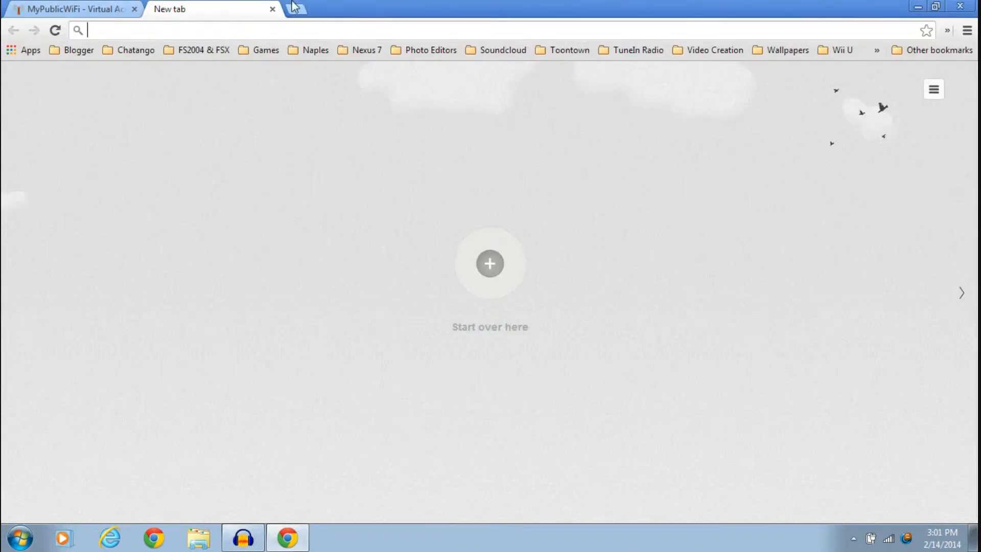
{"action": "type", "text": "MyPublicWifi"}
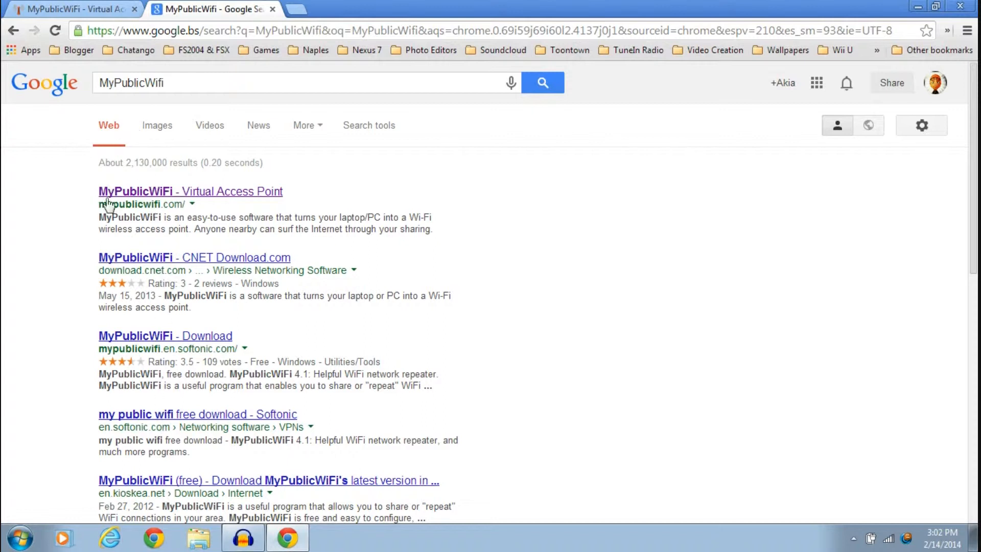
{"action": "mouse_move", "coordinate": [185, 215]}
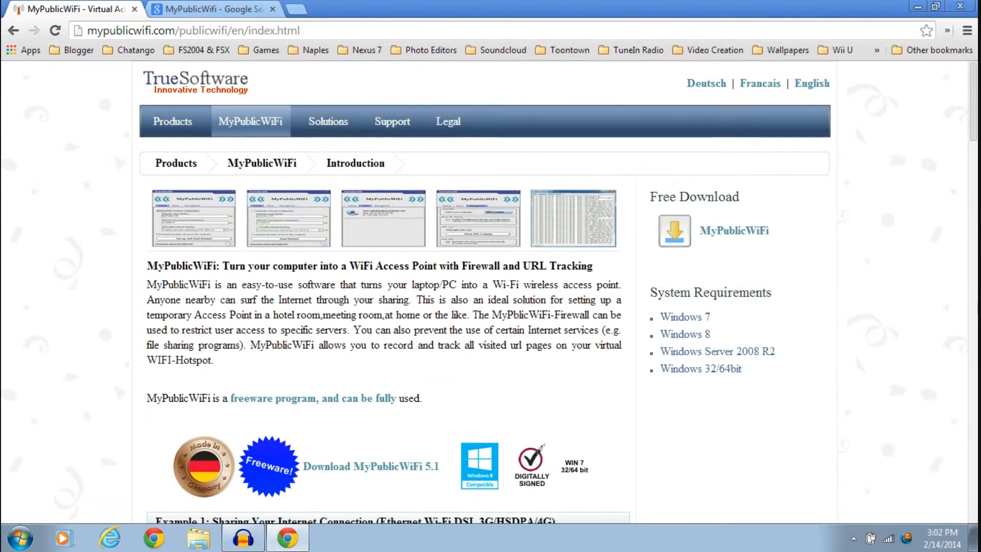
{"action": "mouse_move", "coordinate": [869, 282]}
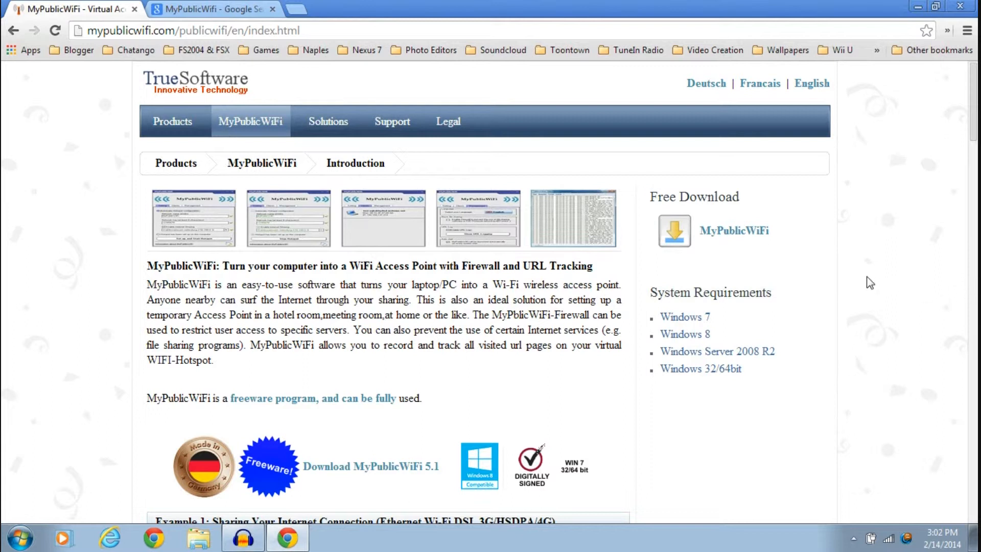
{"action": "mouse_move", "coordinate": [847, 276]}
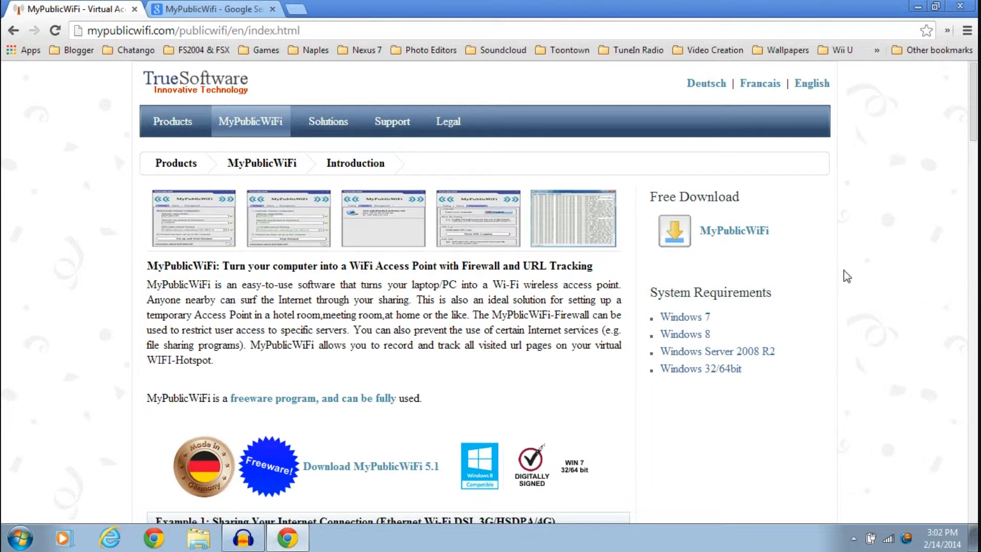
{"action": "mouse_move", "coordinate": [872, 264]}
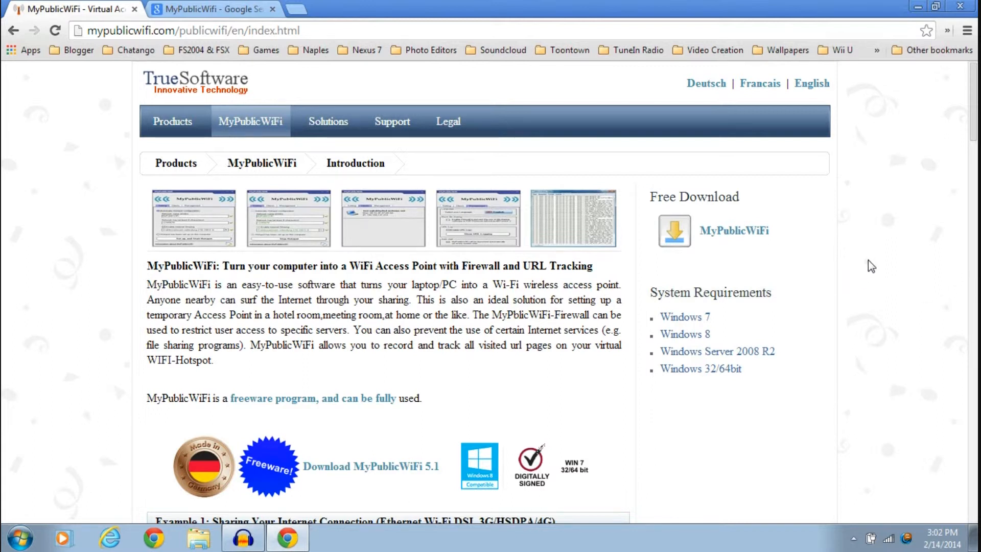
{"action": "mouse_move", "coordinate": [895, 230]}
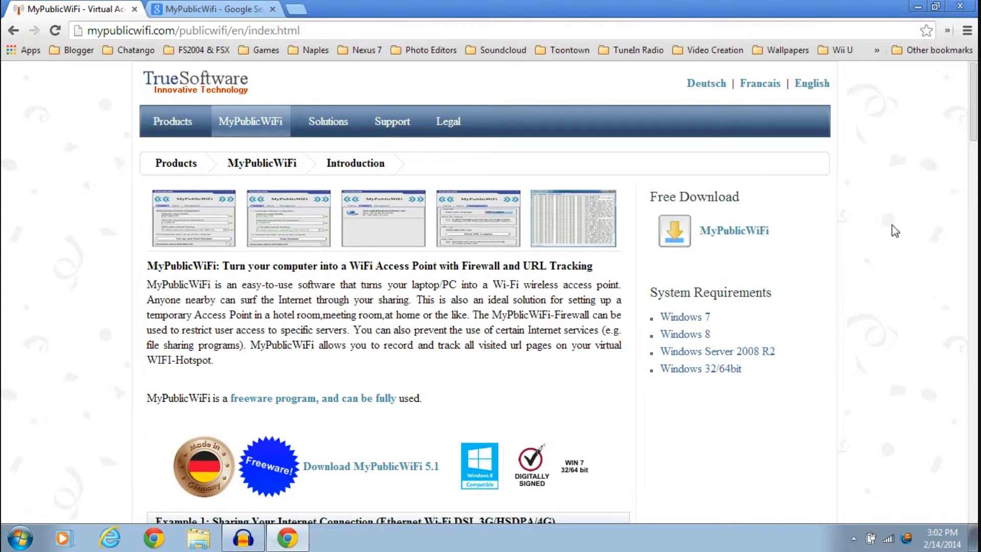
{"action": "mouse_move", "coordinate": [872, 196]}
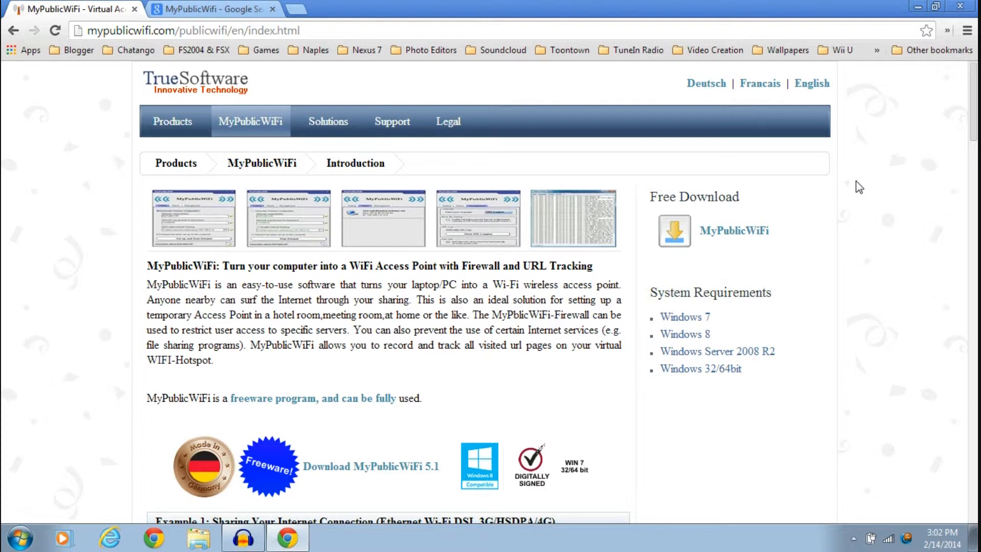
{"action": "mouse_move", "coordinate": [846, 174]}
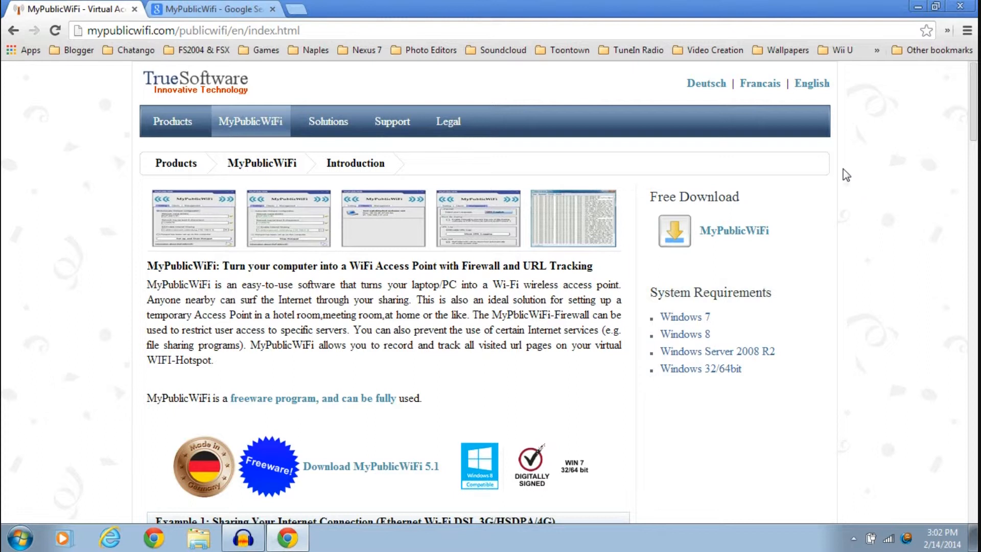
{"action": "mouse_move", "coordinate": [841, 190]}
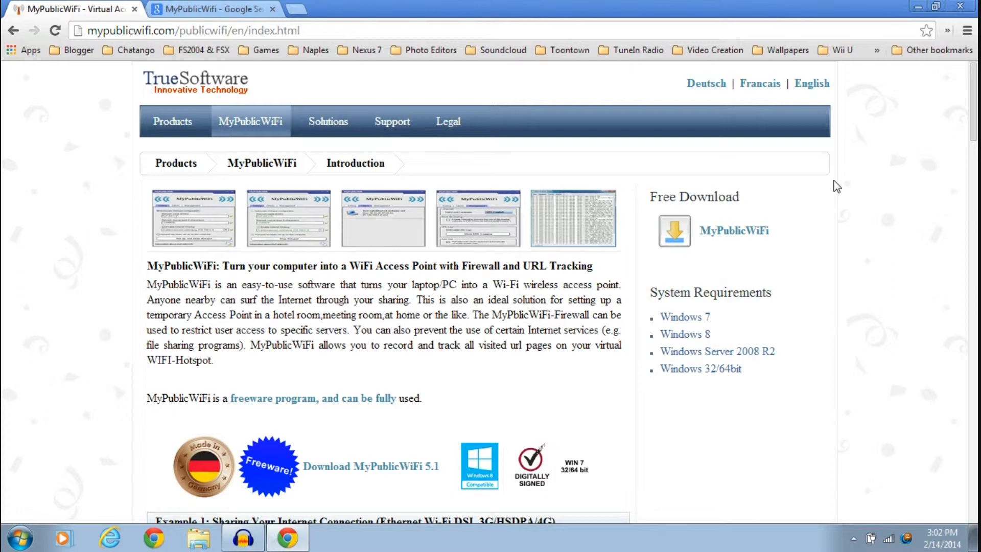
{"action": "mouse_move", "coordinate": [831, 194]}
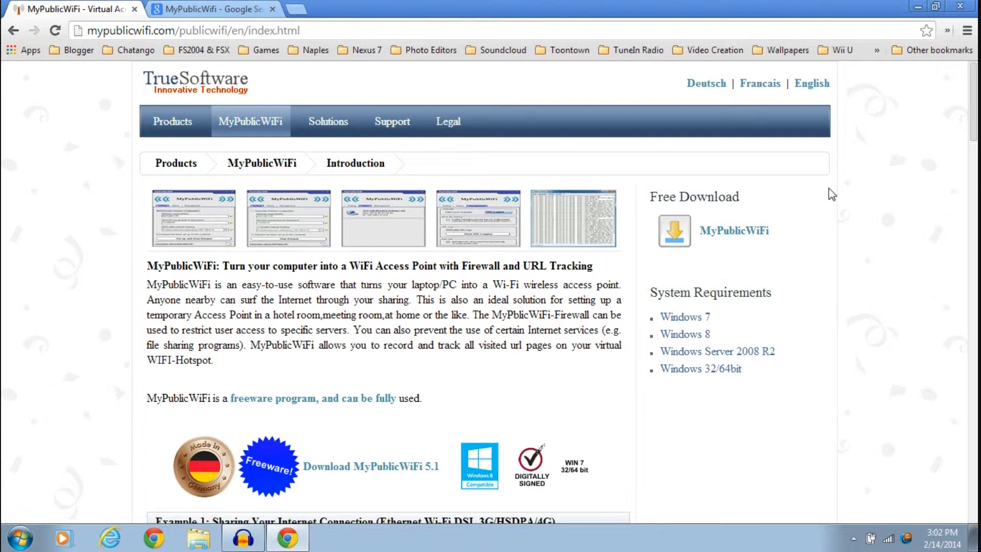
Scroll the MyPublicWiFi page down to the Example 1 internet-sharing diagram.
{"action": "scroll", "scroll_direction": "down", "scroll_amount": 3}
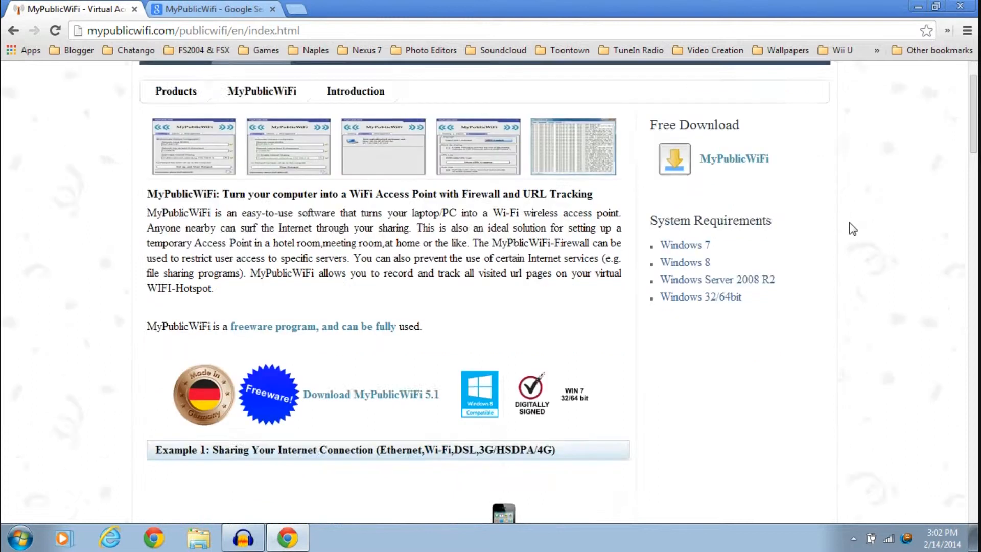
{"action": "scroll", "scroll_direction": "down", "scroll_amount": 3}
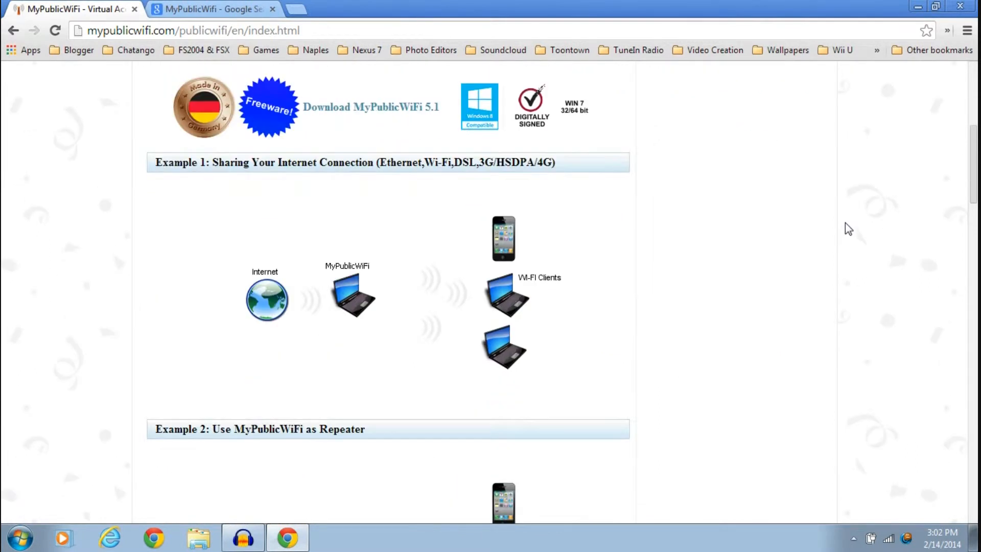
{"action": "mouse_move", "coordinate": [837, 228]}
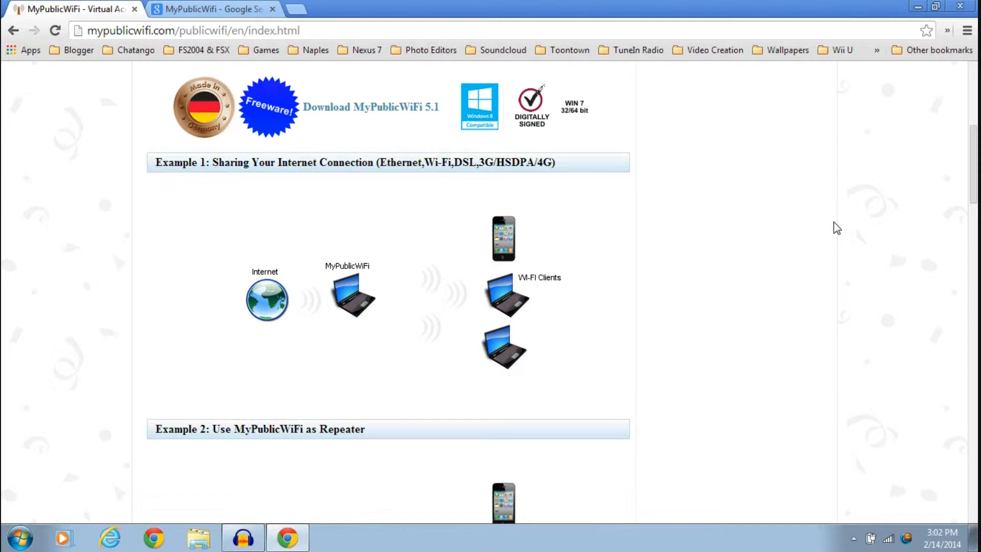
{"action": "scroll", "scroll_direction": "down", "scroll_amount": 3}
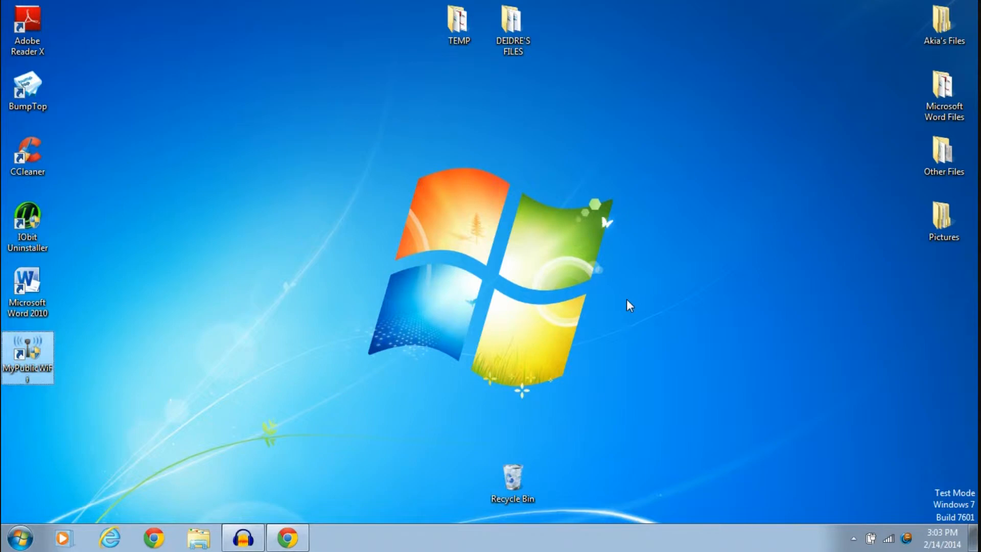
Launch MyPublicWiFi from its desktop shortcut, showing the Setting tab.
{"action": "double_click", "coordinate": [28, 357]}
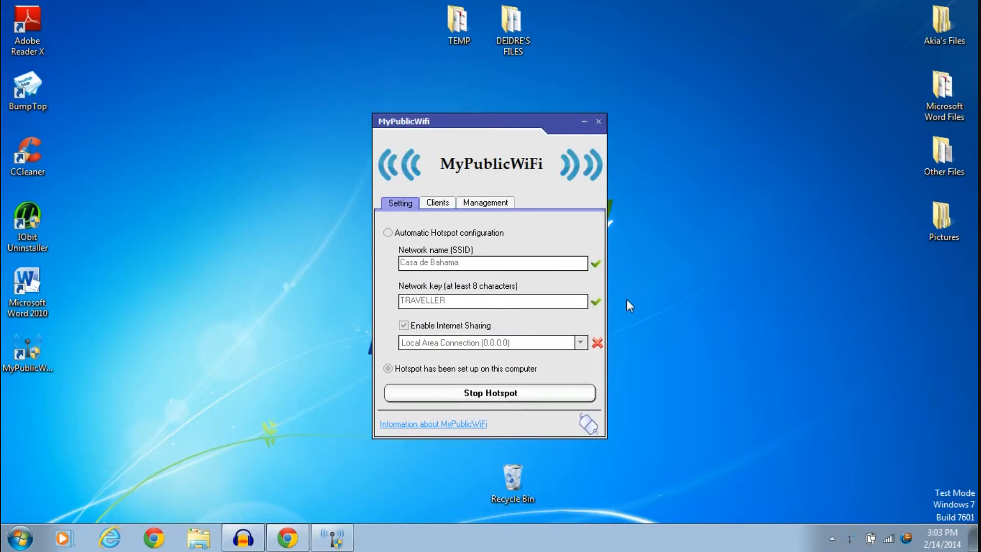
{"action": "mouse_move", "coordinate": [662, 276]}
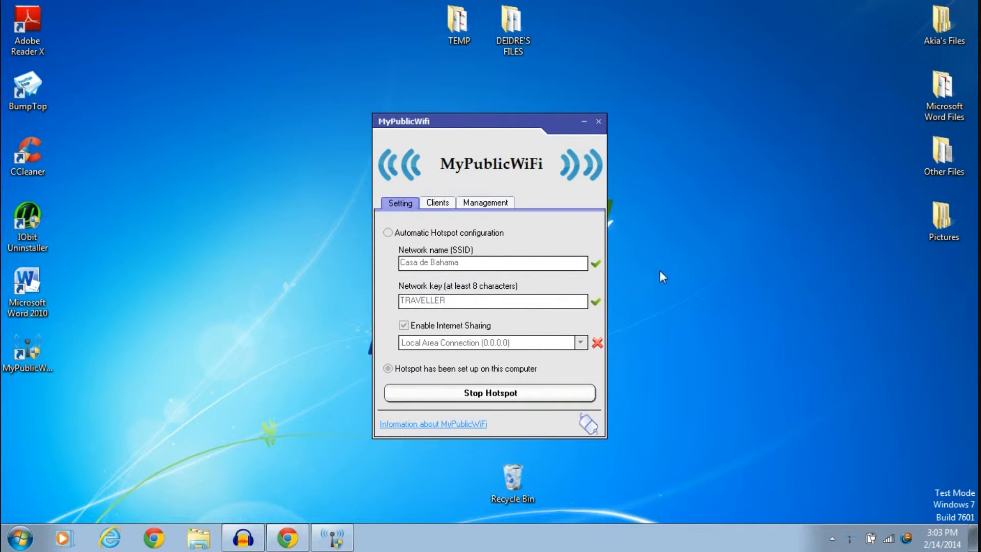
{"action": "mouse_move", "coordinate": [648, 293]}
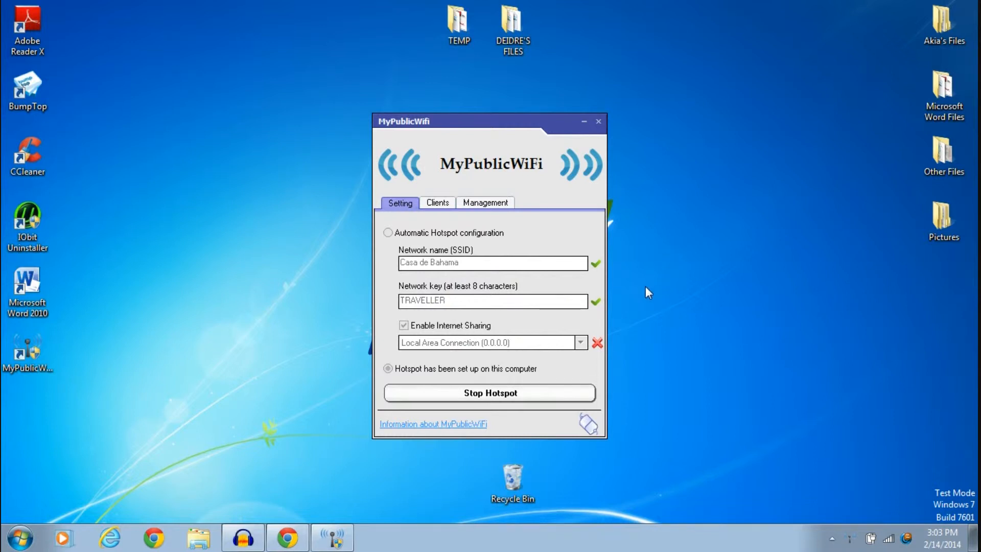
{"action": "mouse_move", "coordinate": [667, 248]}
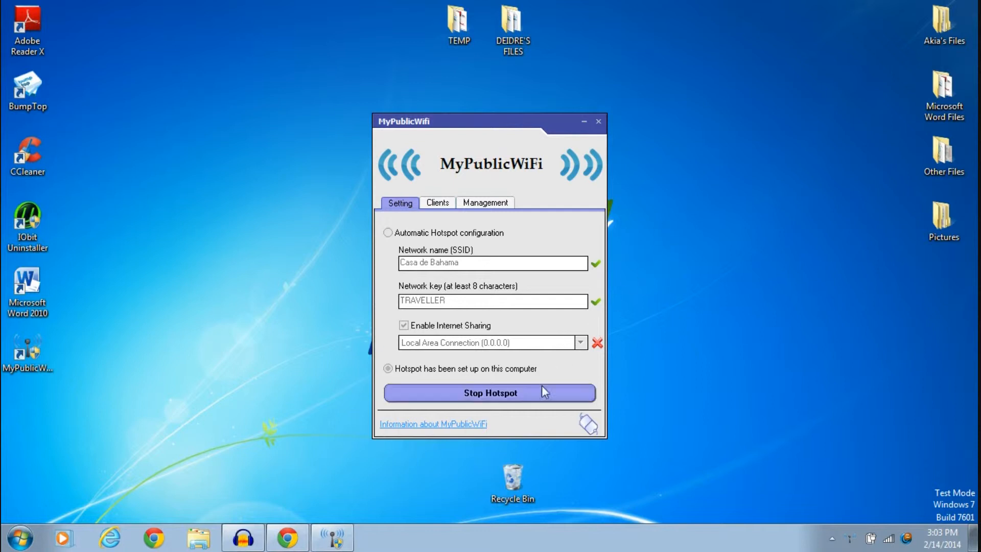
Stop the running hotspot and choose automatic configuration so name and key become editable.
{"action": "left_click", "coordinate": [489, 392]}
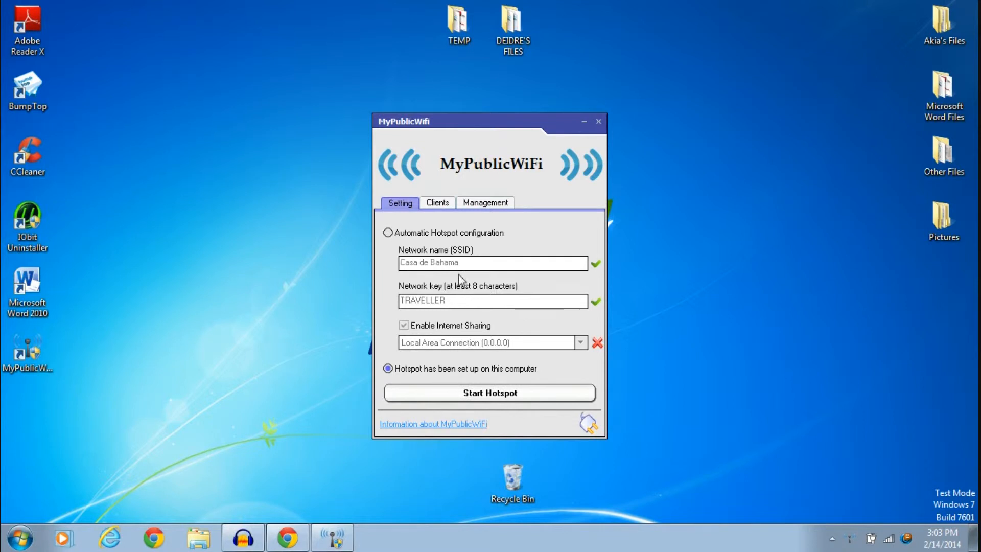
{"action": "left_click", "coordinate": [388, 233]}
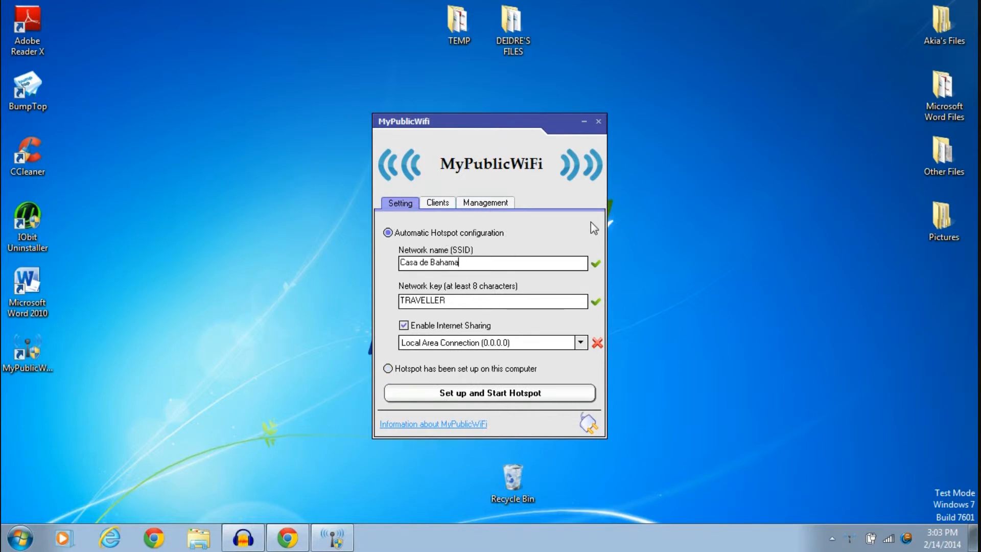
{"action": "mouse_move", "coordinate": [285, 196]}
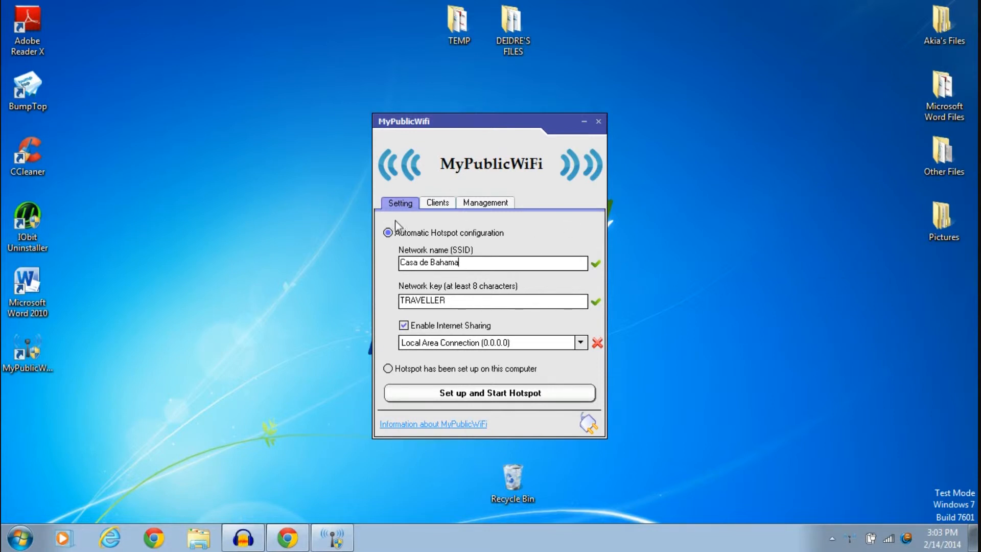
{"action": "mouse_move", "coordinate": [410, 252]}
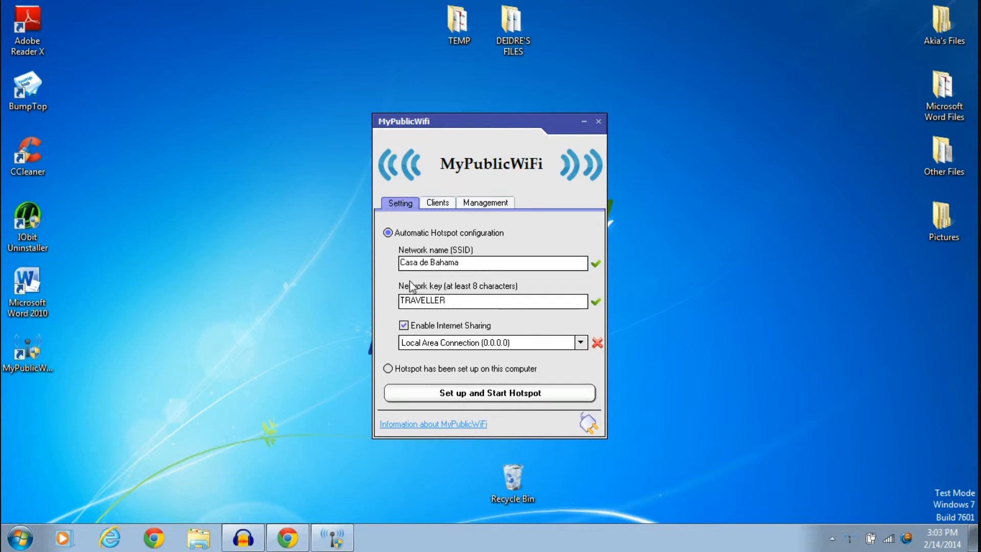
{"action": "mouse_move", "coordinate": [523, 279]}
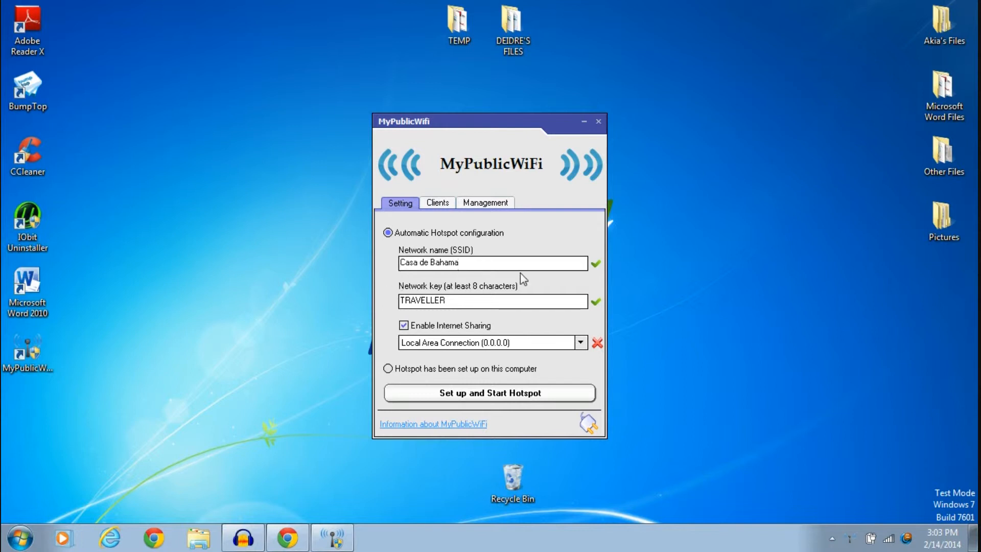
{"action": "mouse_move", "coordinate": [414, 294]}
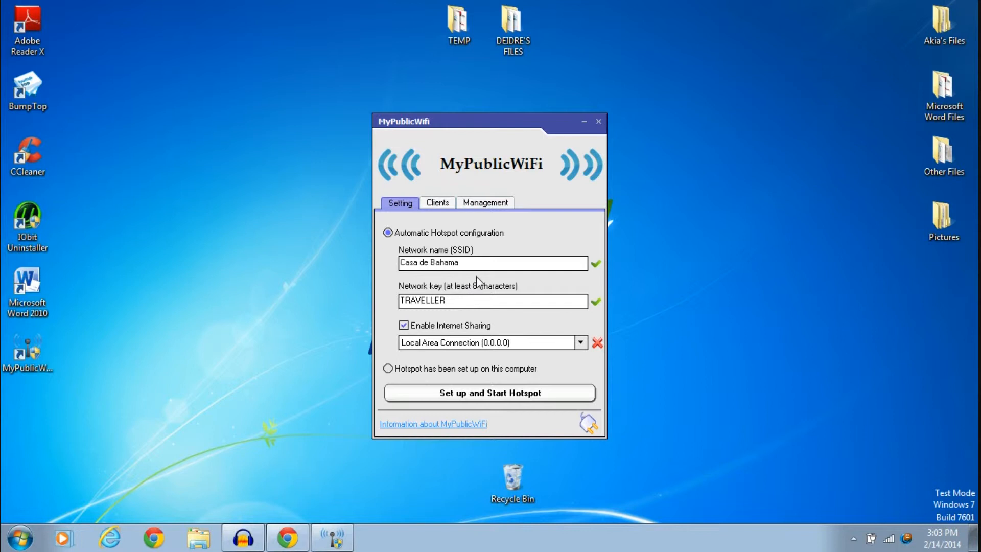
{"action": "mouse_move", "coordinate": [470, 279]}
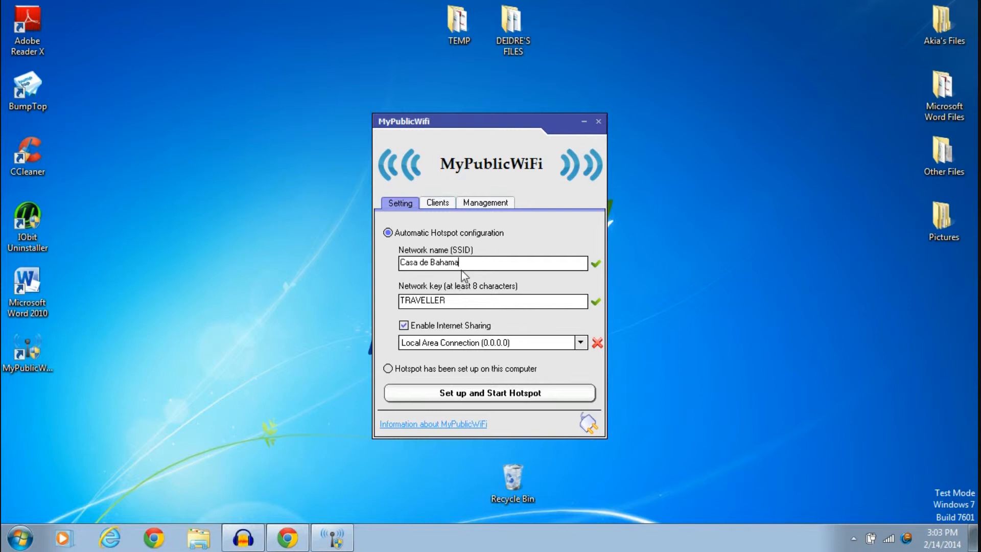
{"action": "mouse_move", "coordinate": [475, 261]}
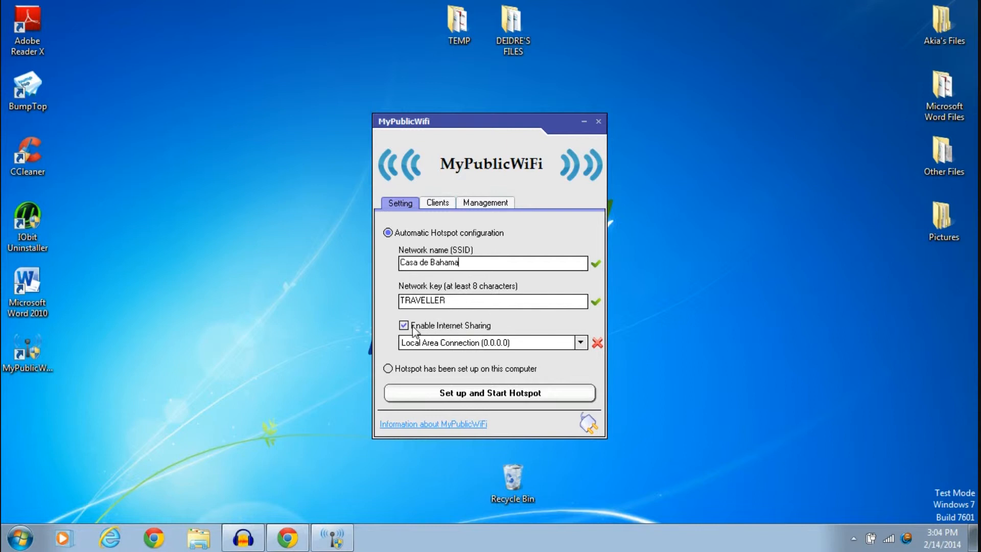
{"action": "mouse_move", "coordinate": [464, 335]}
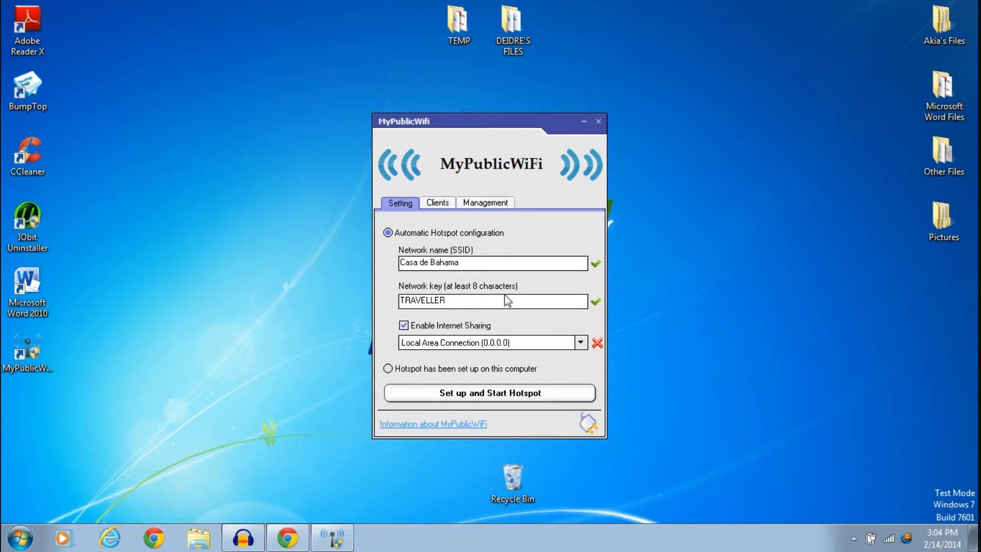
{"action": "mouse_move", "coordinate": [509, 295]}
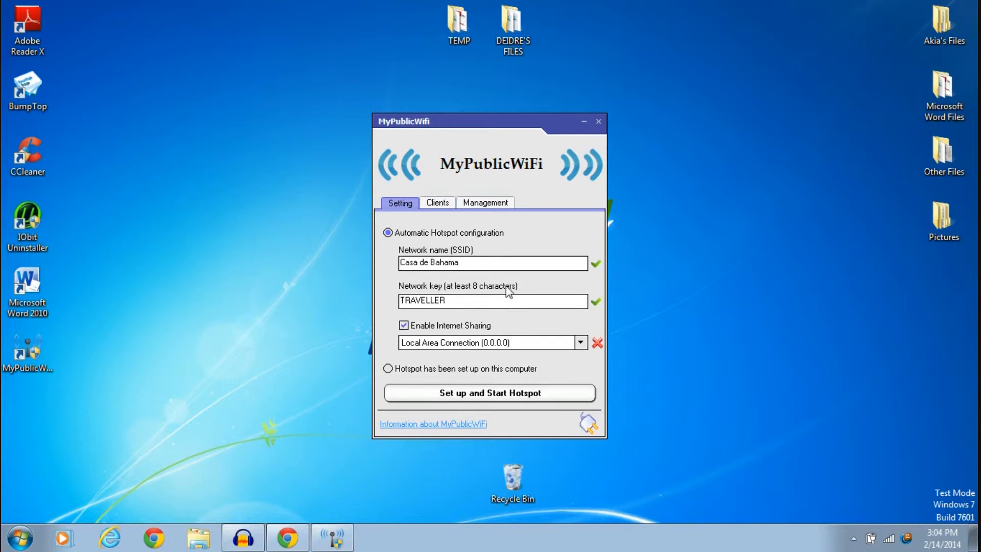
{"action": "left_click", "coordinate": [578, 342]}
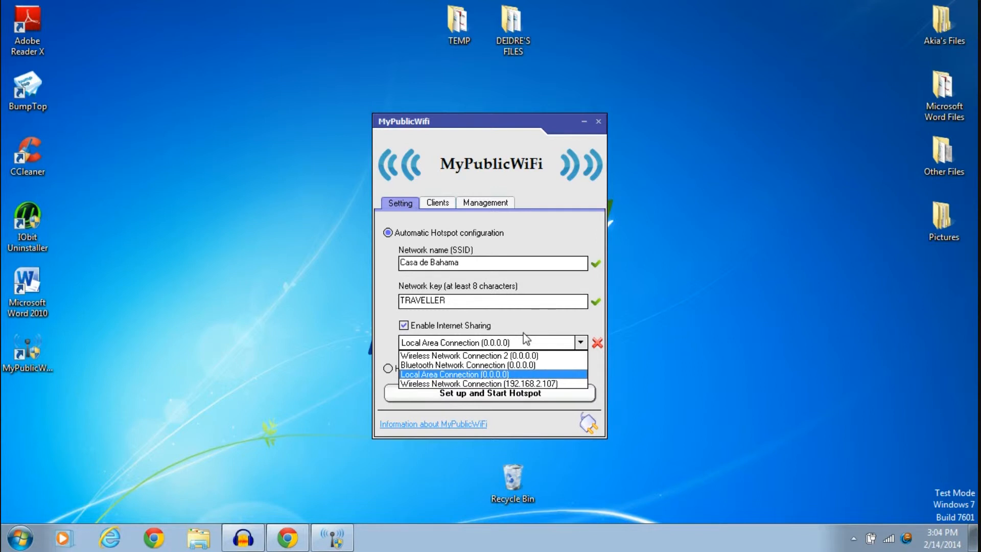
{"action": "mouse_move", "coordinate": [526, 335]}
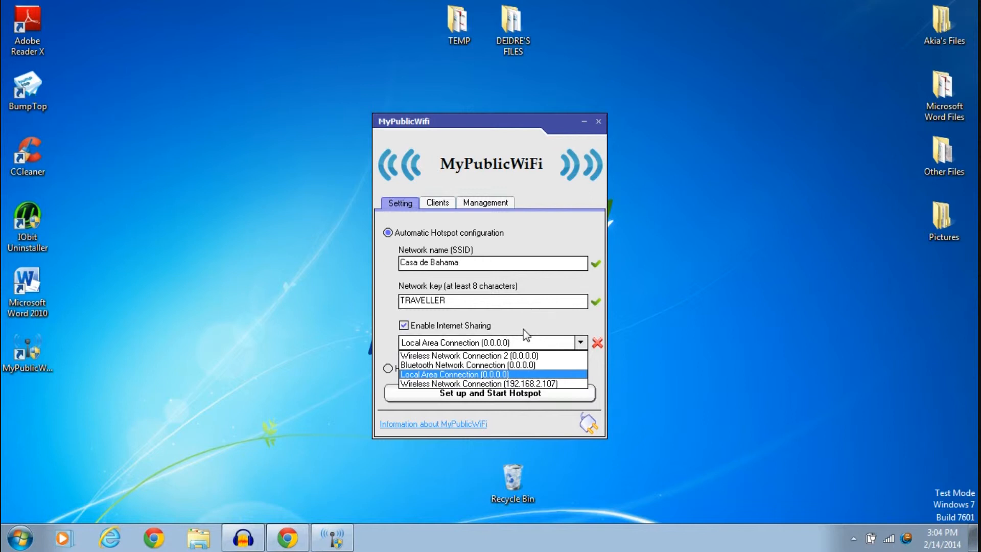
{"action": "mouse_move", "coordinate": [525, 338]}
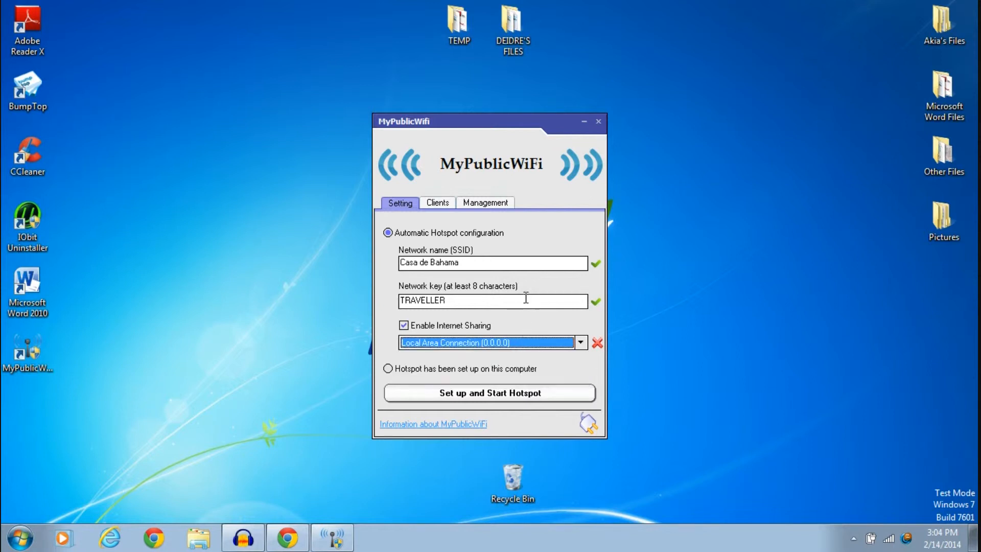
{"action": "mouse_move", "coordinate": [510, 265]}
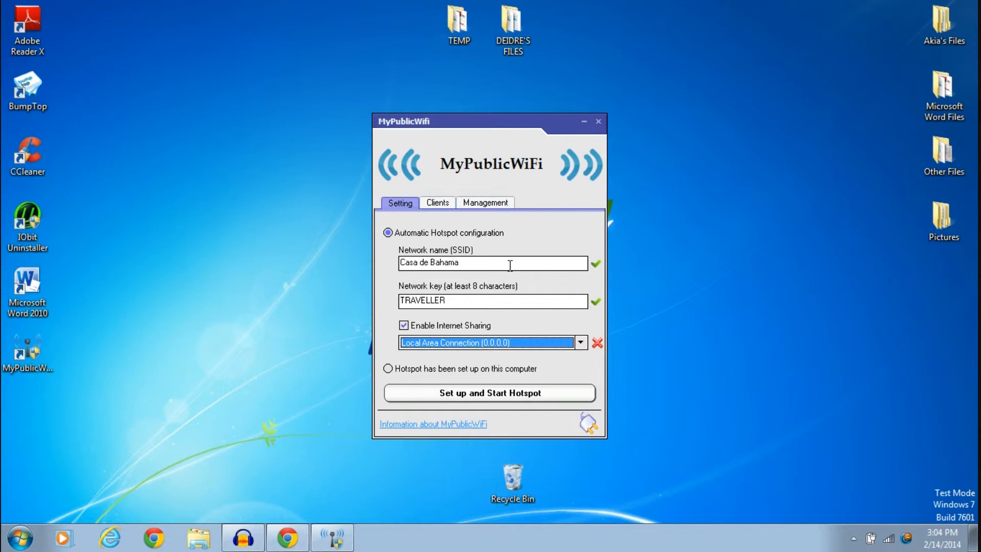
Start the Casa de Bahama hotspot with internet sharing over Local Area Connection.
{"action": "left_click", "coordinate": [404, 325]}
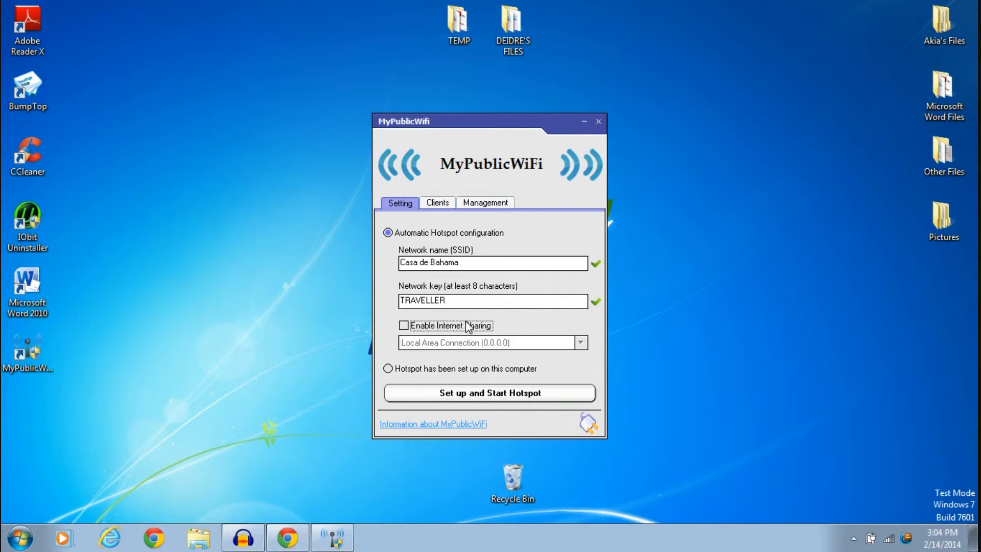
{"action": "mouse_move", "coordinate": [486, 346]}
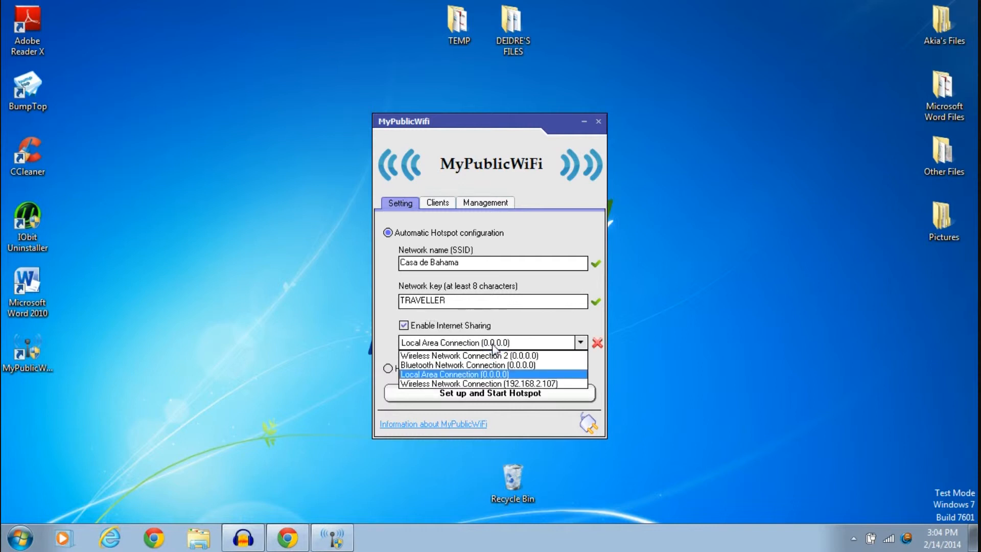
{"action": "left_click", "coordinate": [454, 374]}
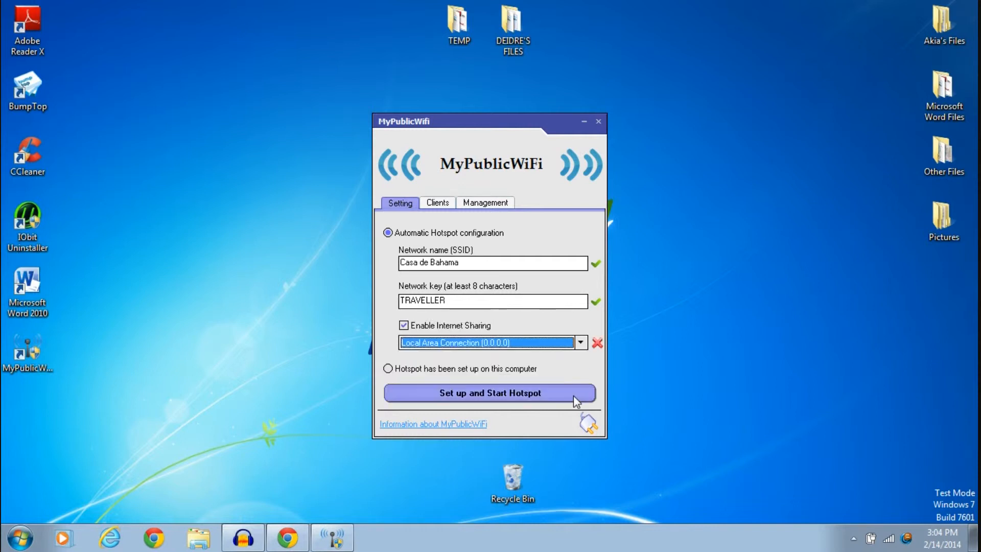
{"action": "mouse_move", "coordinate": [528, 370]}
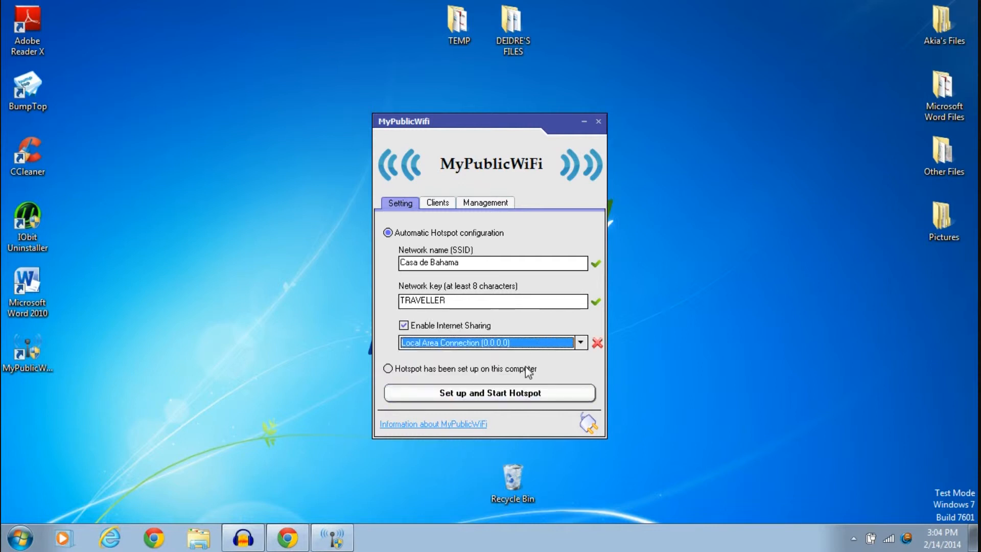
{"action": "left_click", "coordinate": [489, 392]}
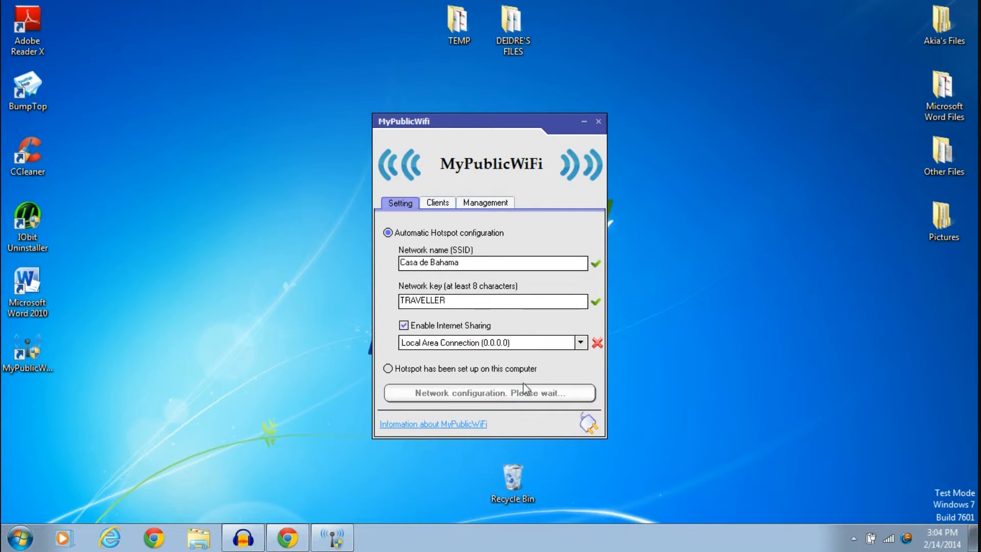
{"action": "mouse_move", "coordinate": [686, 330]}
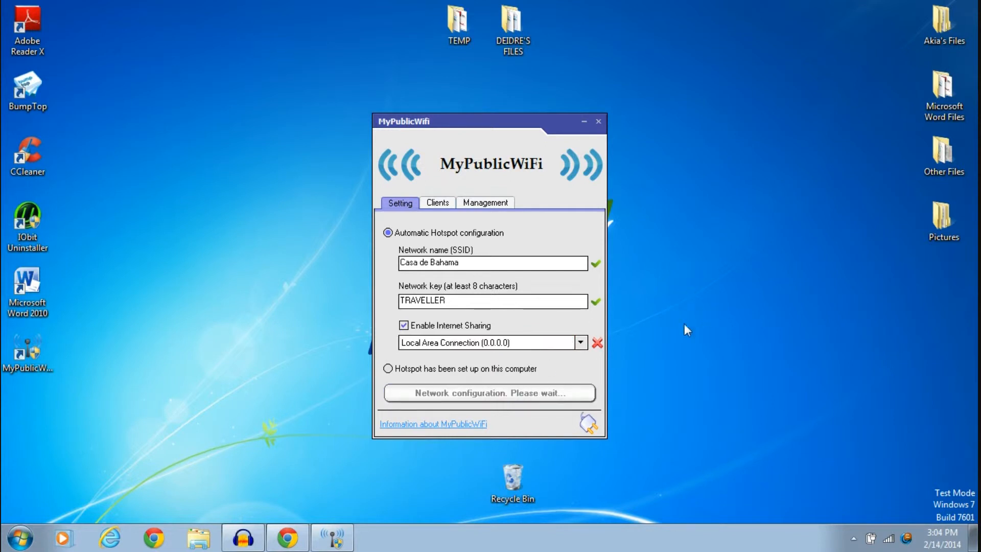
{"action": "mouse_move", "coordinate": [578, 357]}
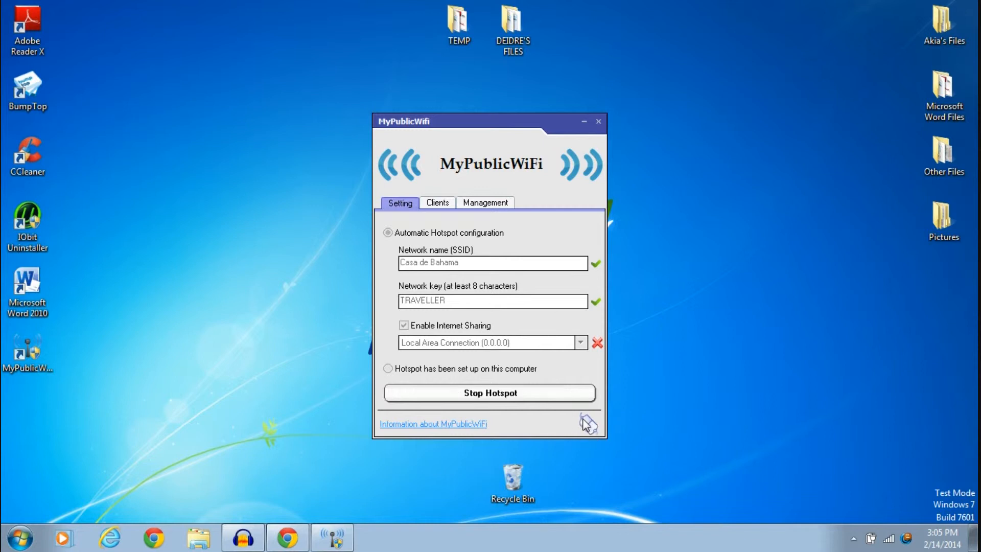
{"action": "mouse_move", "coordinate": [589, 217]}
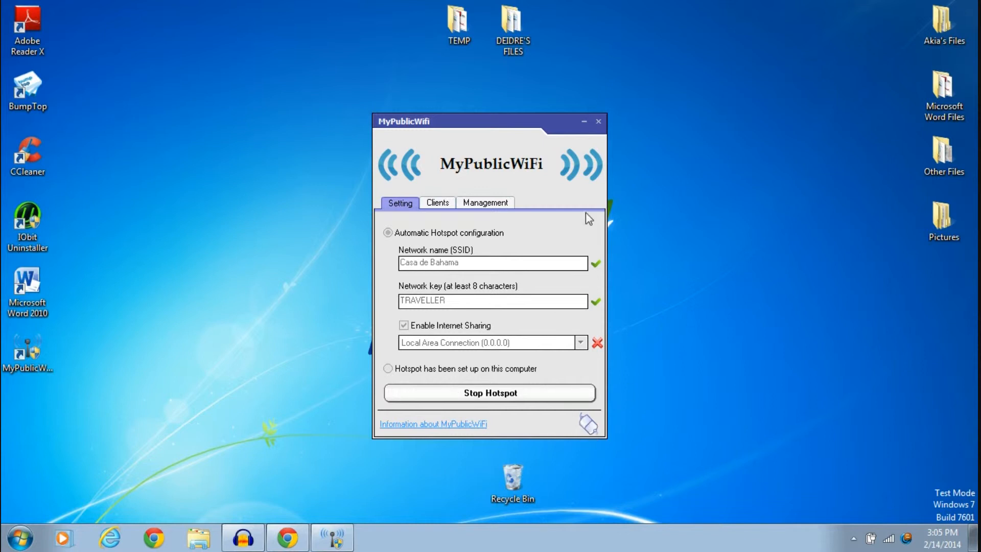
Hide MyPublicWiFi to the tray and check Casa de Bahama in the Windows network list.
{"action": "left_click", "coordinate": [599, 122]}
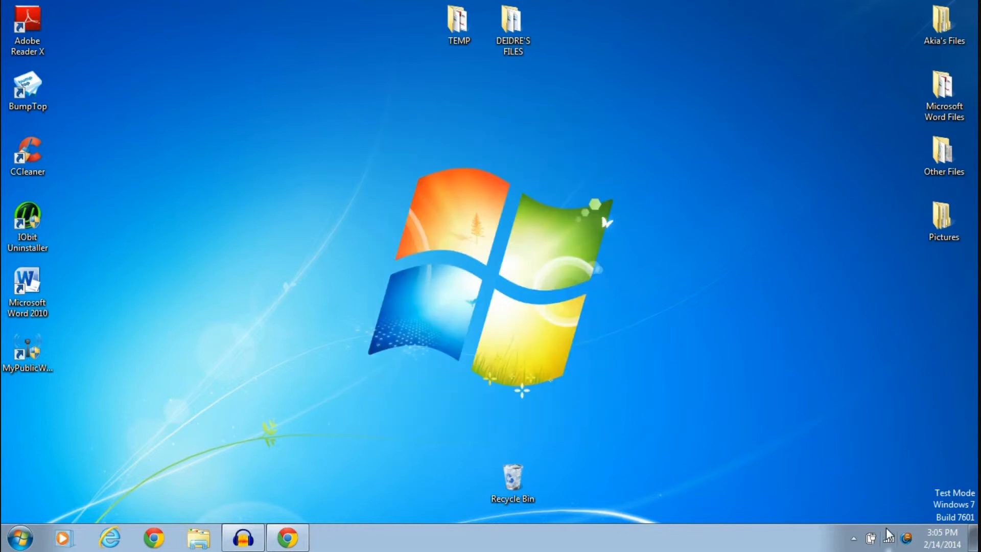
{"action": "left_click", "coordinate": [888, 538]}
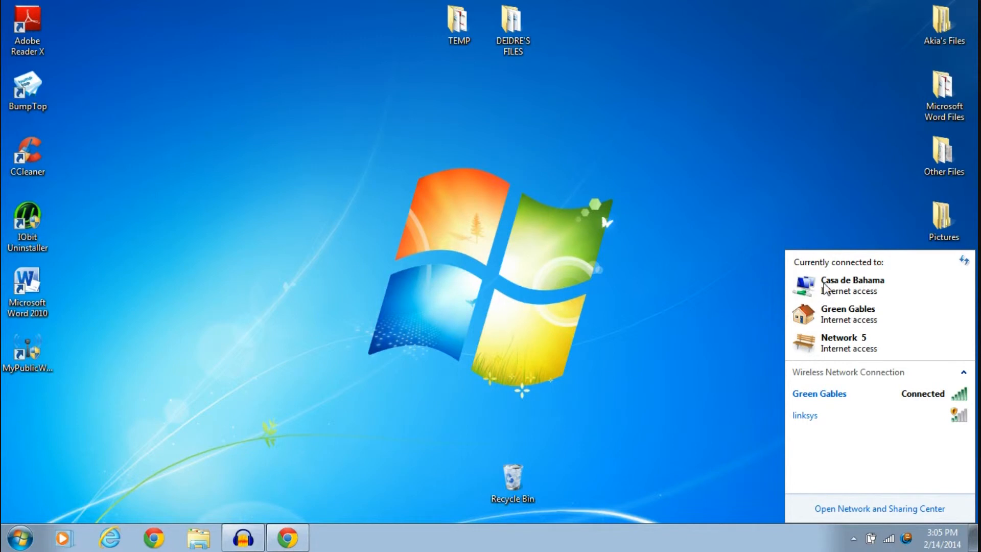
{"action": "mouse_move", "coordinate": [828, 292]}
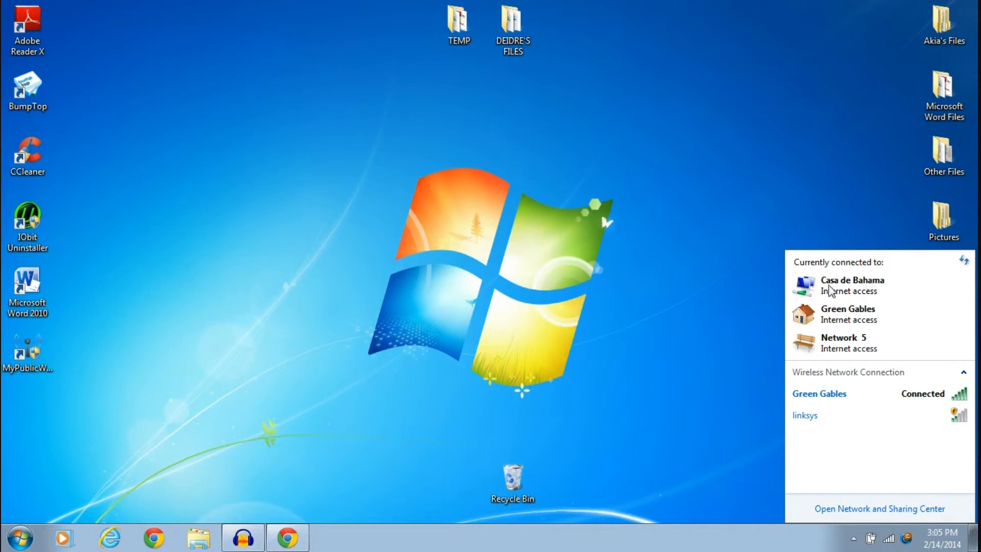
{"action": "mouse_move", "coordinate": [849, 303]}
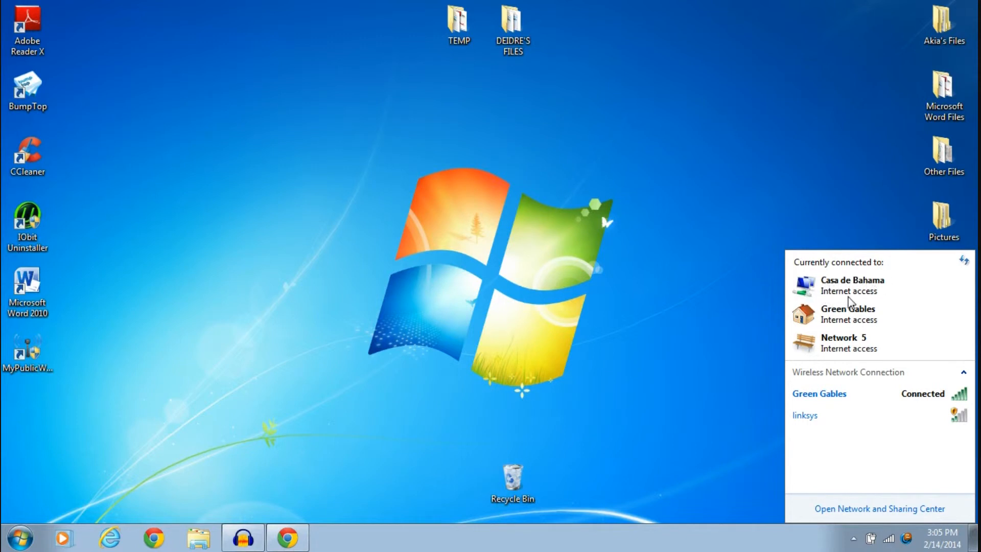
{"action": "mouse_move", "coordinate": [843, 306]}
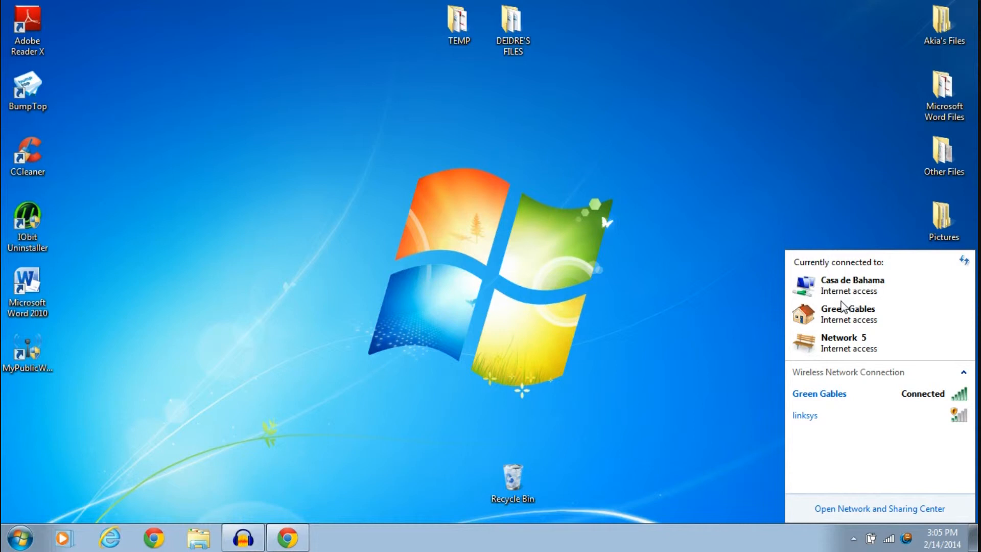
{"action": "mouse_move", "coordinate": [846, 315]}
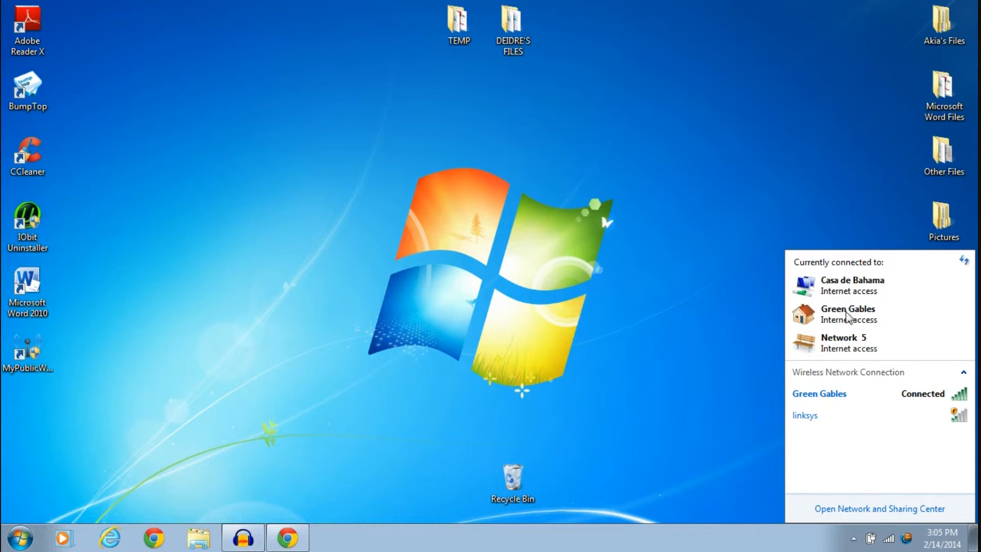
{"action": "left_click", "coordinate": [141, 454]}
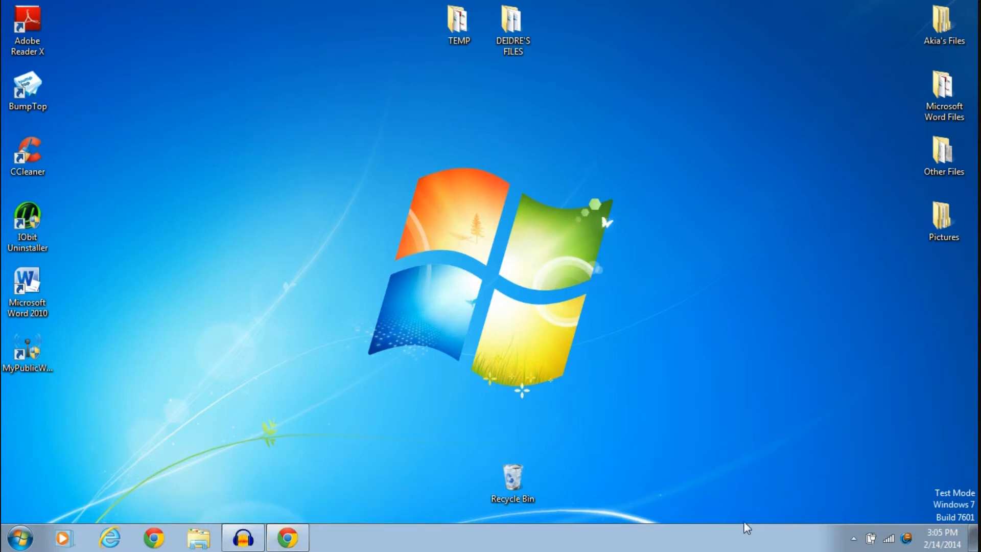
Restore MyPublicWiFi from the tray and stop the Casa de Bahama hotspot.
{"action": "left_click", "coordinate": [852, 539]}
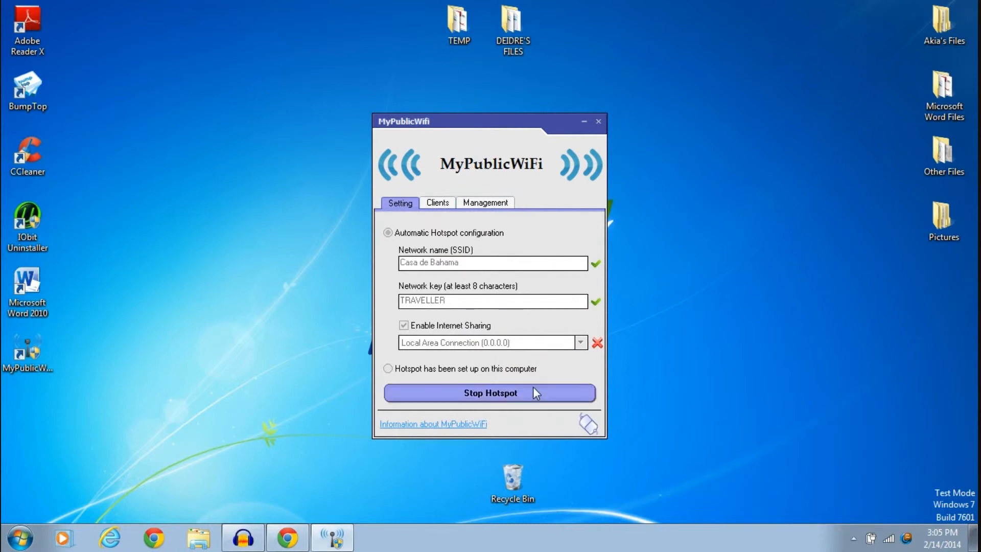
{"action": "left_click", "coordinate": [489, 392]}
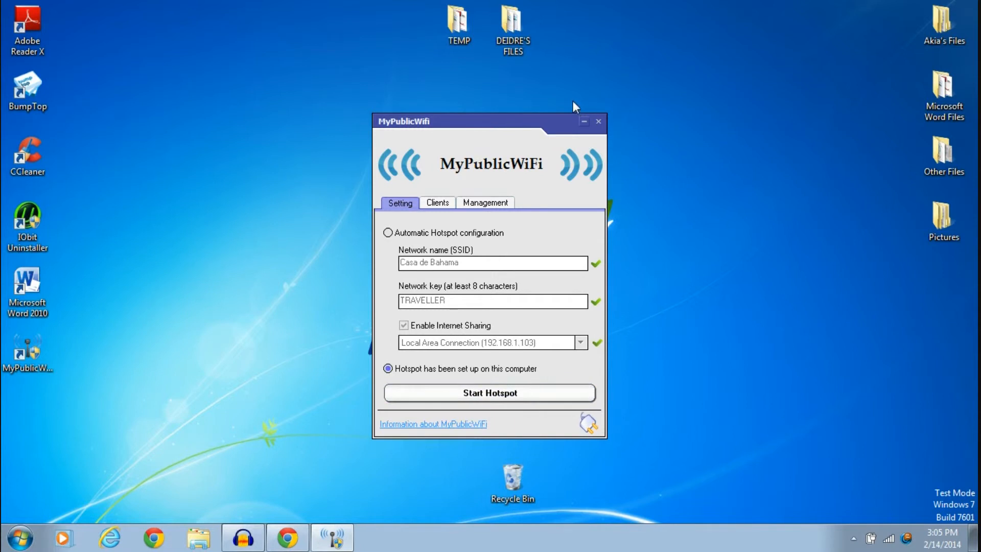
{"action": "mouse_move", "coordinate": [570, 105]}
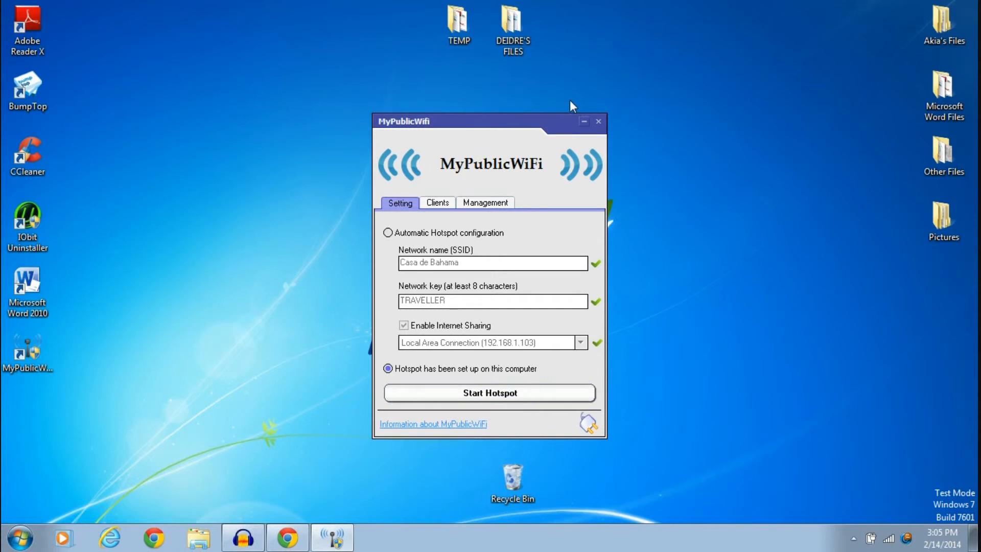
{"action": "left_click", "coordinate": [870, 538]}
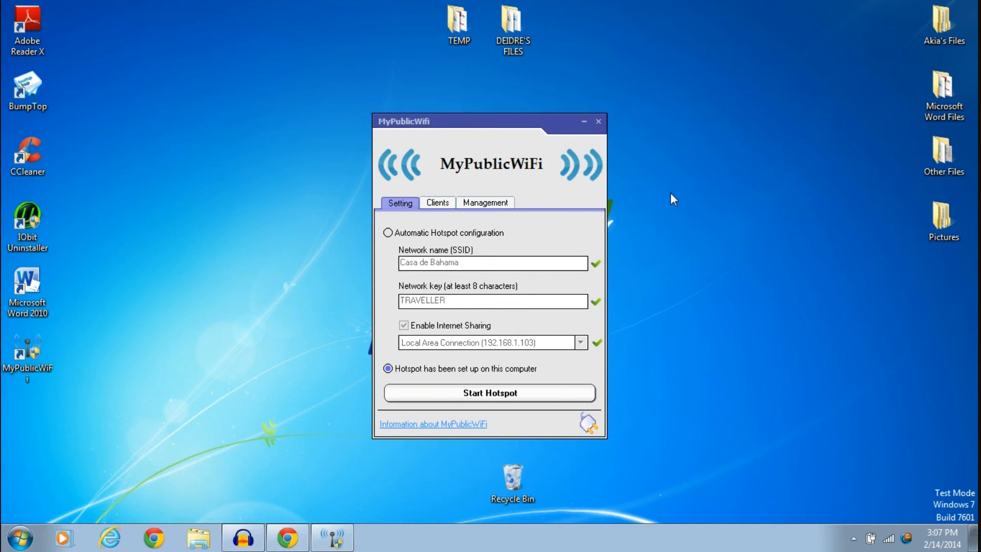
{"action": "mouse_move", "coordinate": [656, 188]}
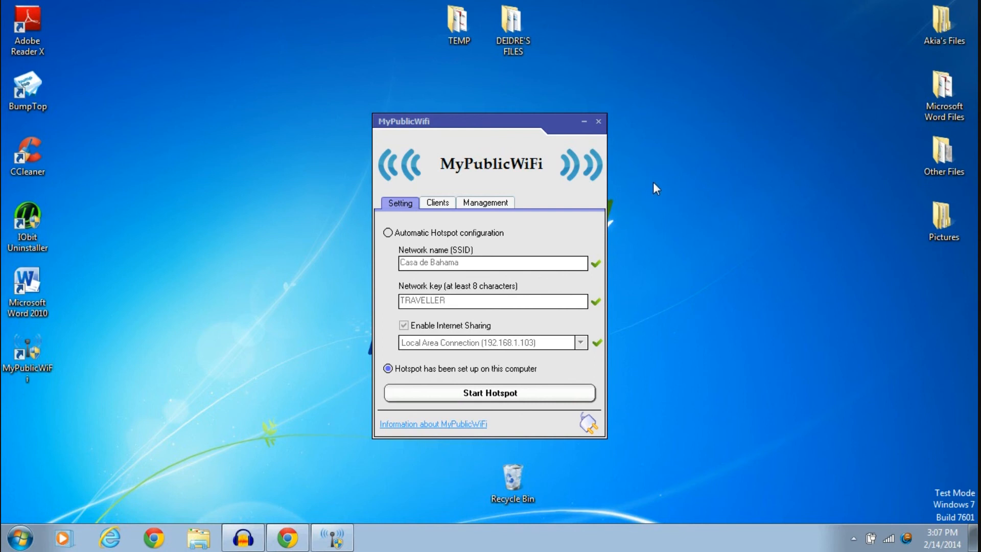